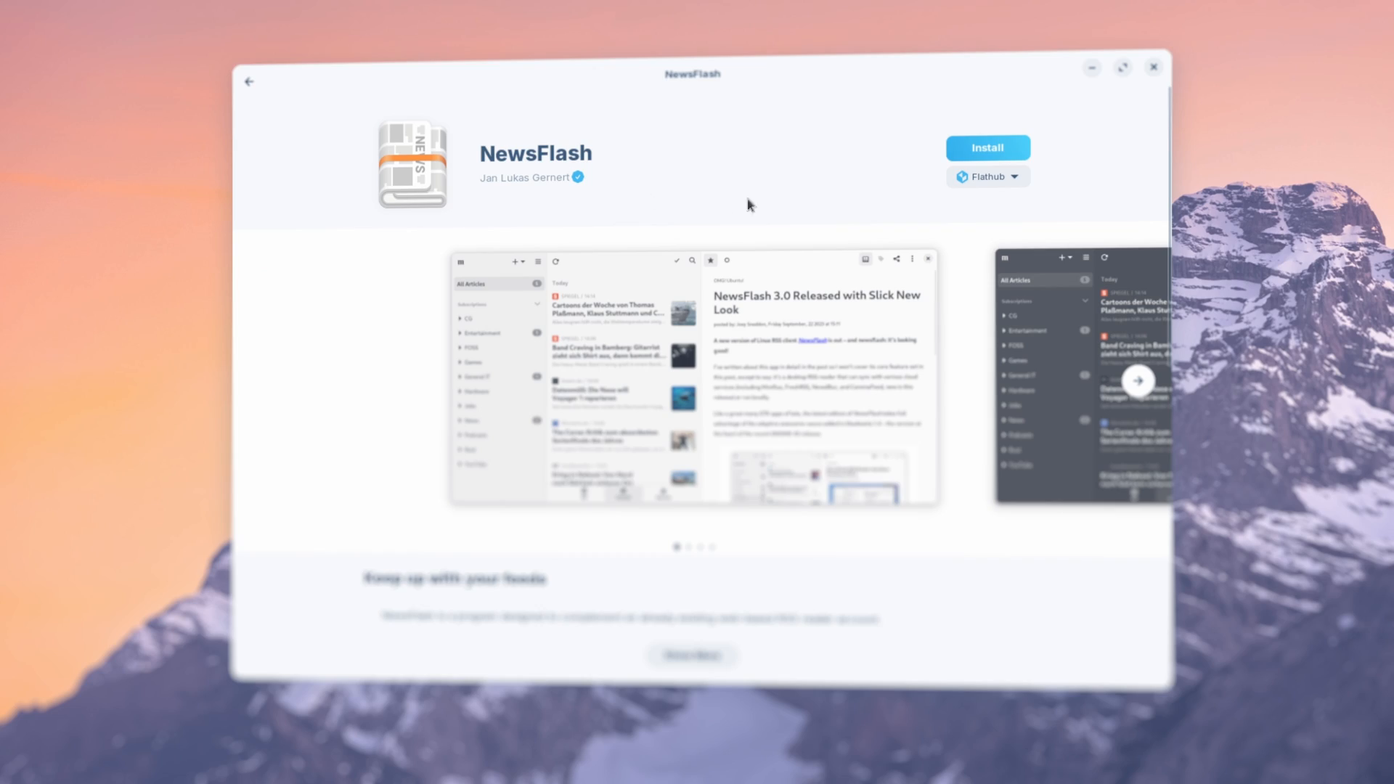
Step: Check the Installed list, return to Explore, and open the featured Health fitness app
click(987, 176)
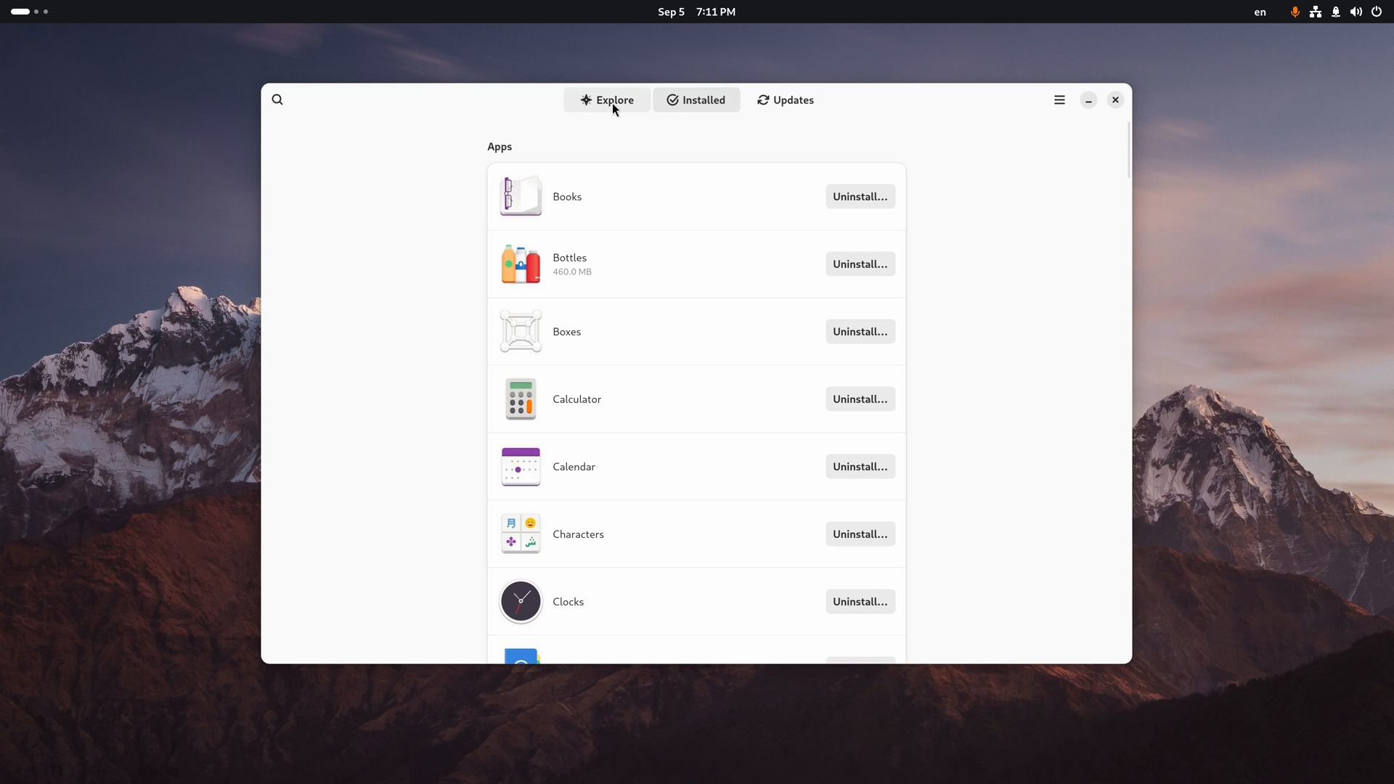
click(607, 100)
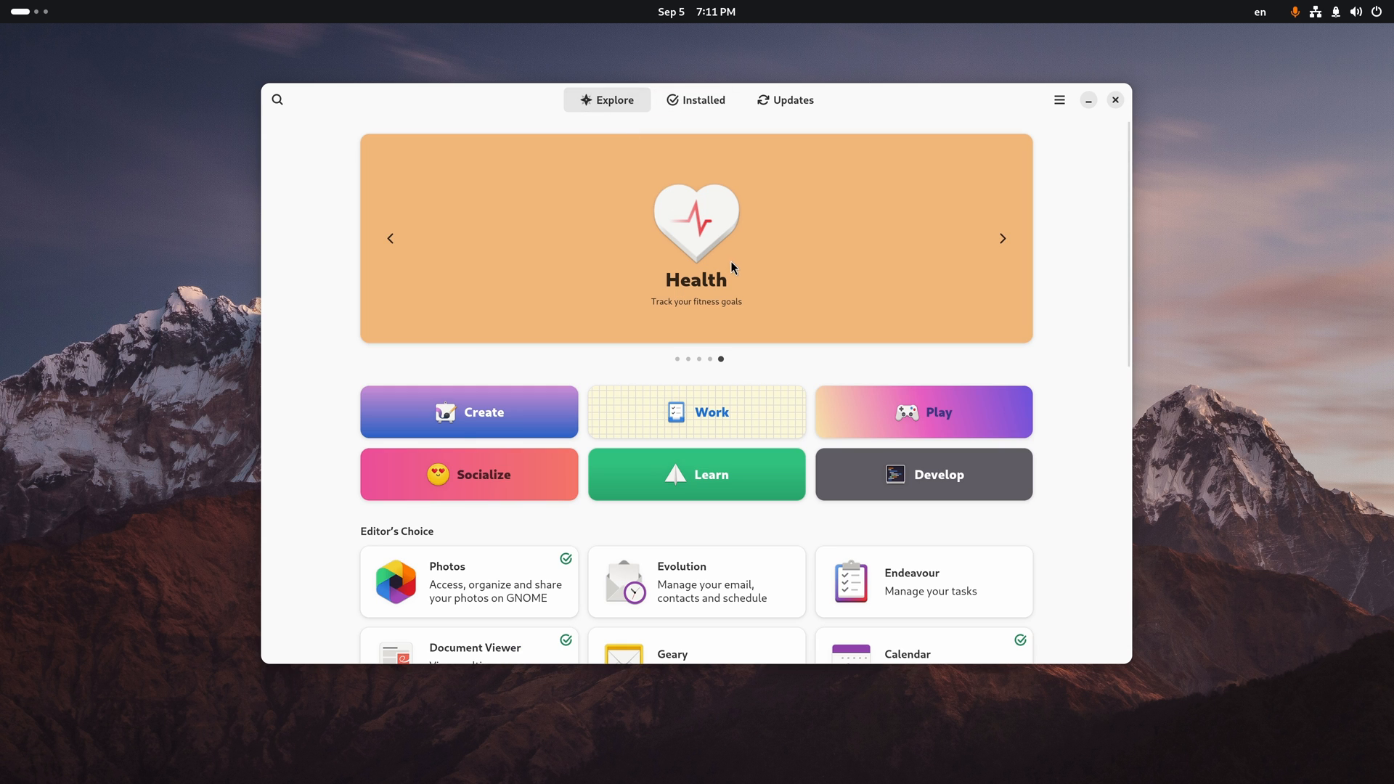
click(697, 237)
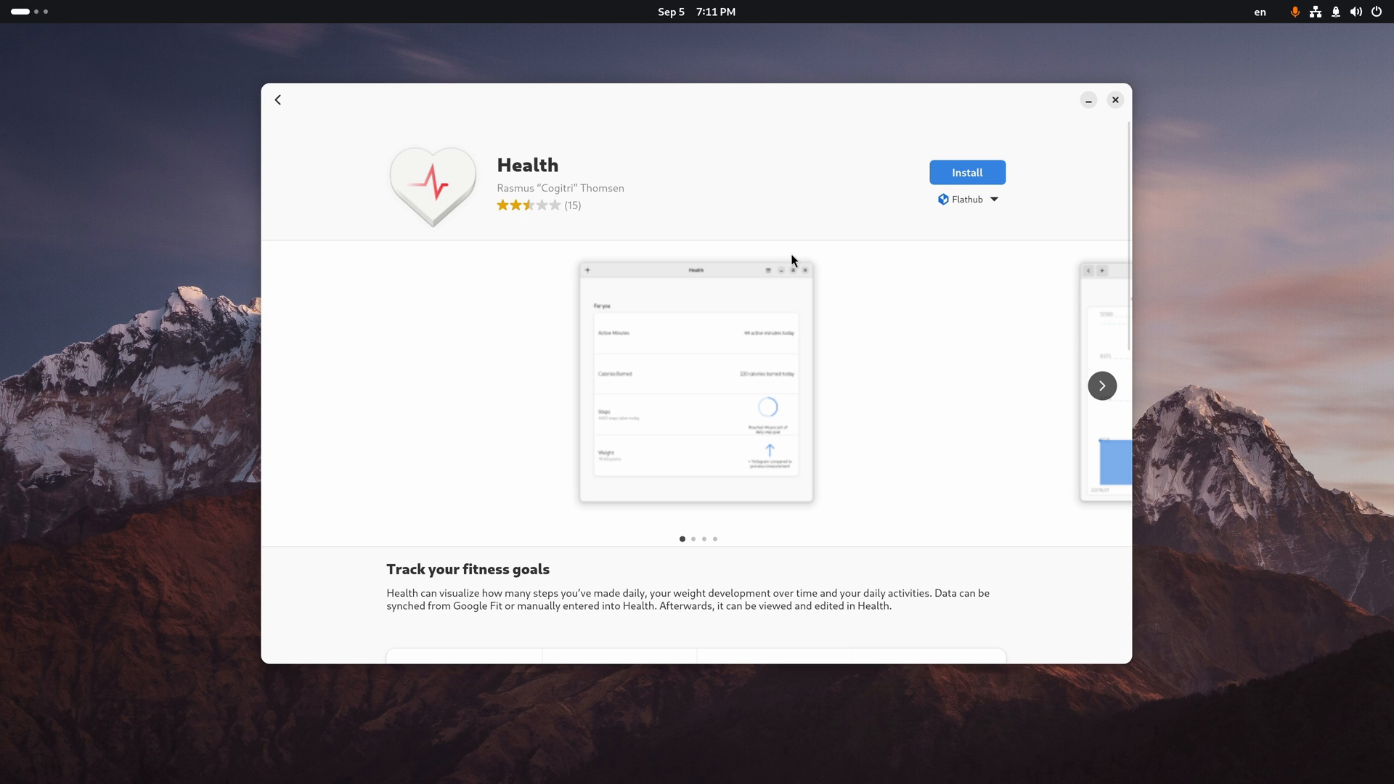